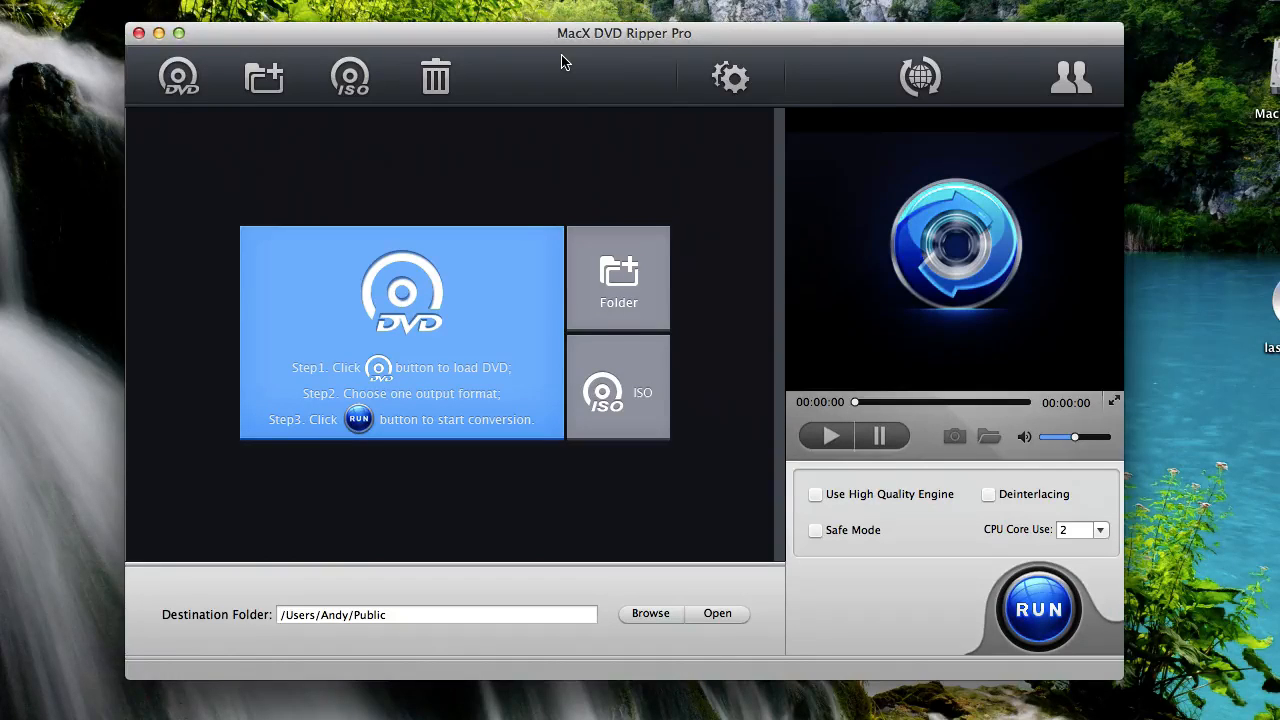
mouse_move(618, 56)
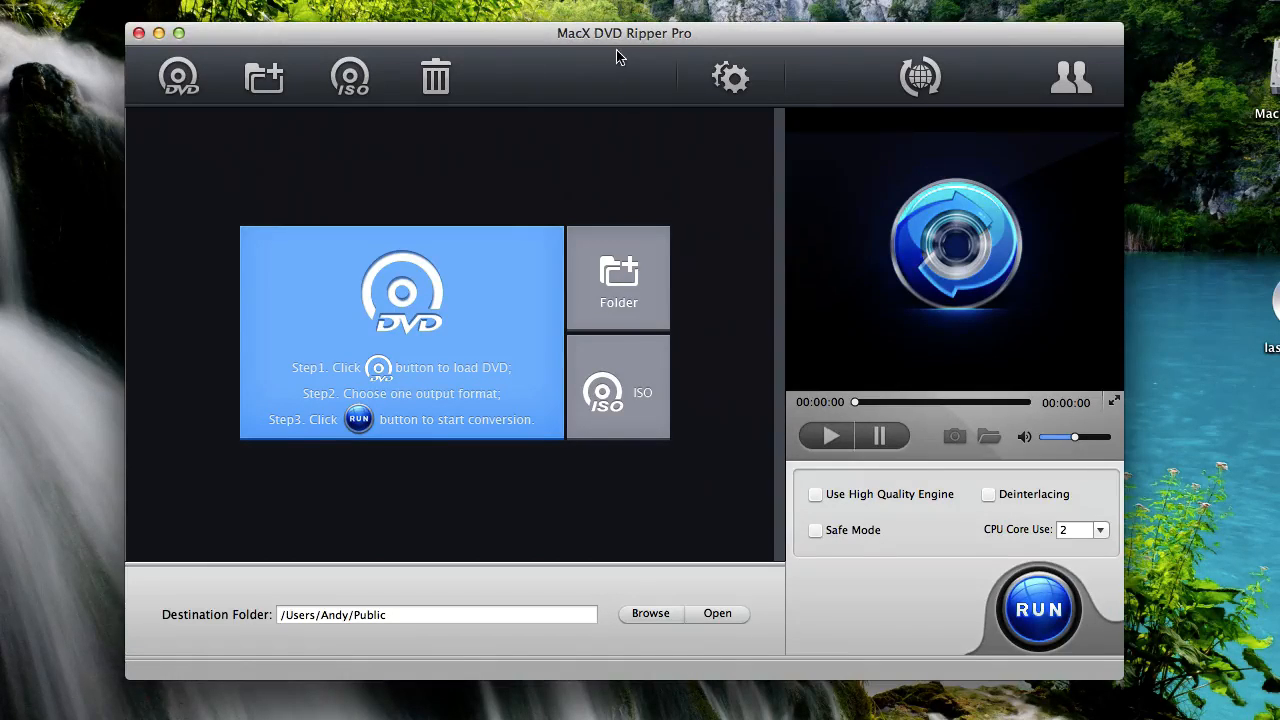
mouse_move(544, 90)
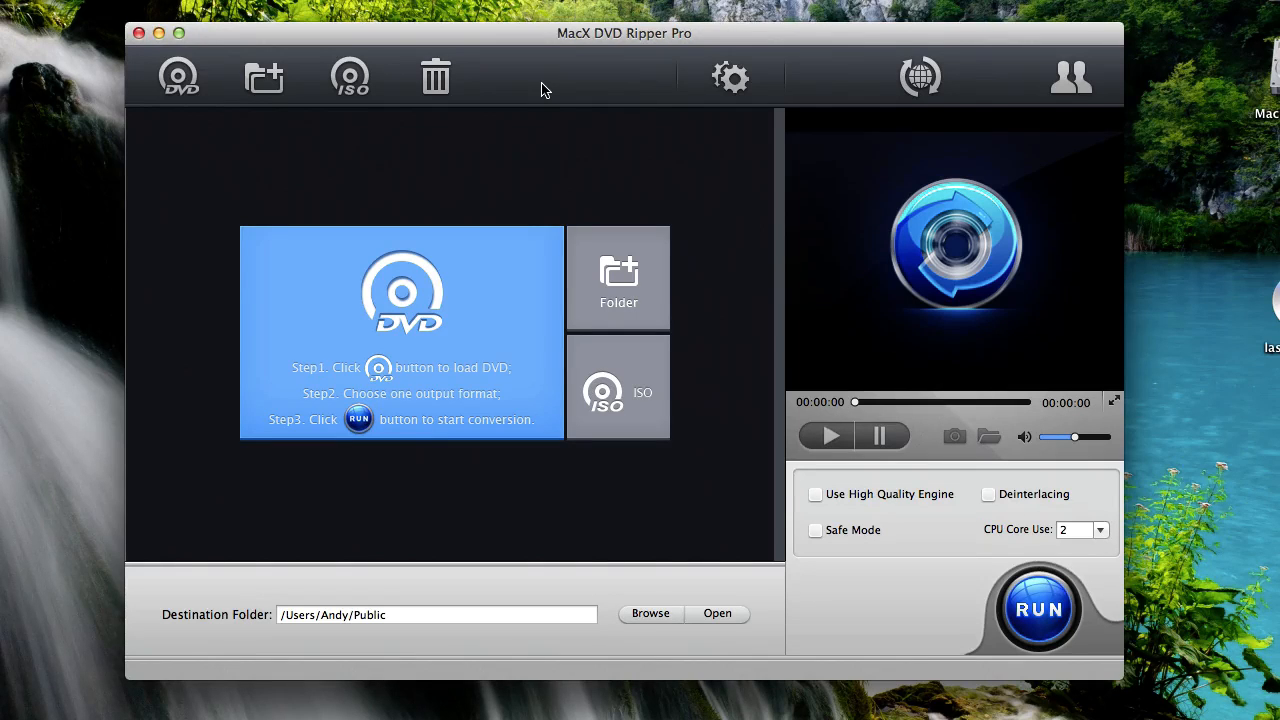
mouse_move(436, 172)
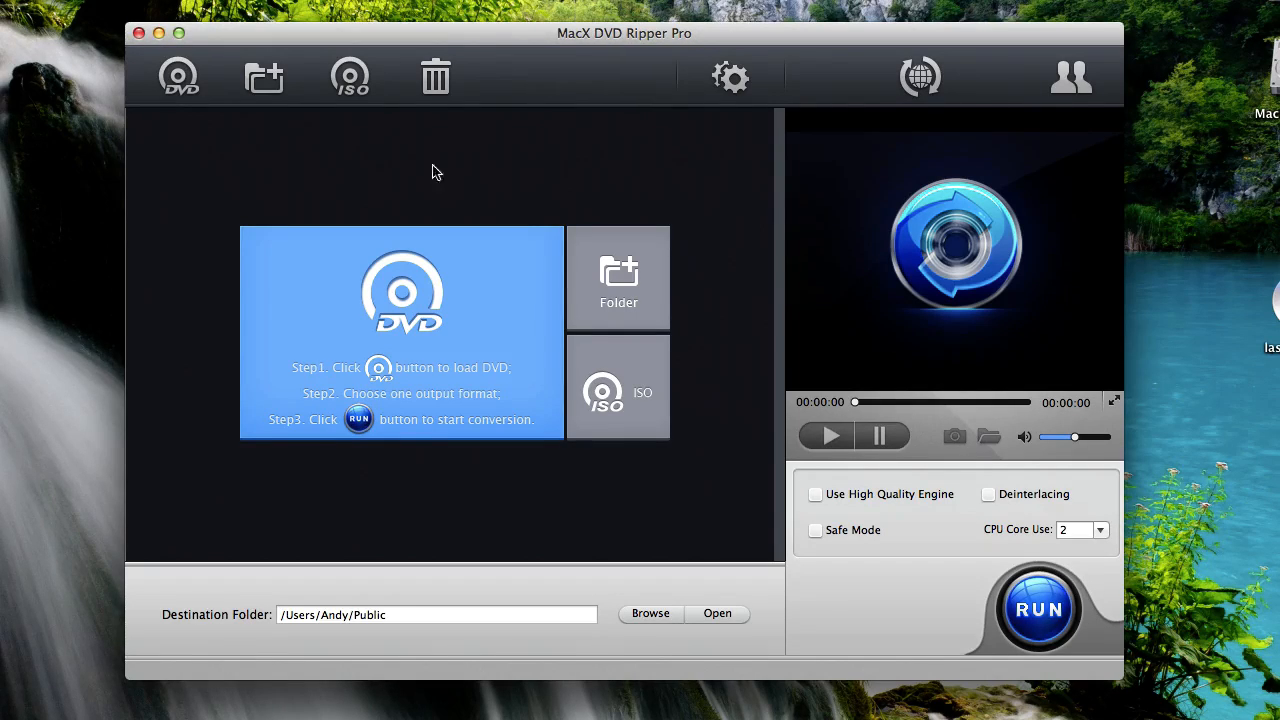
mouse_move(178, 76)
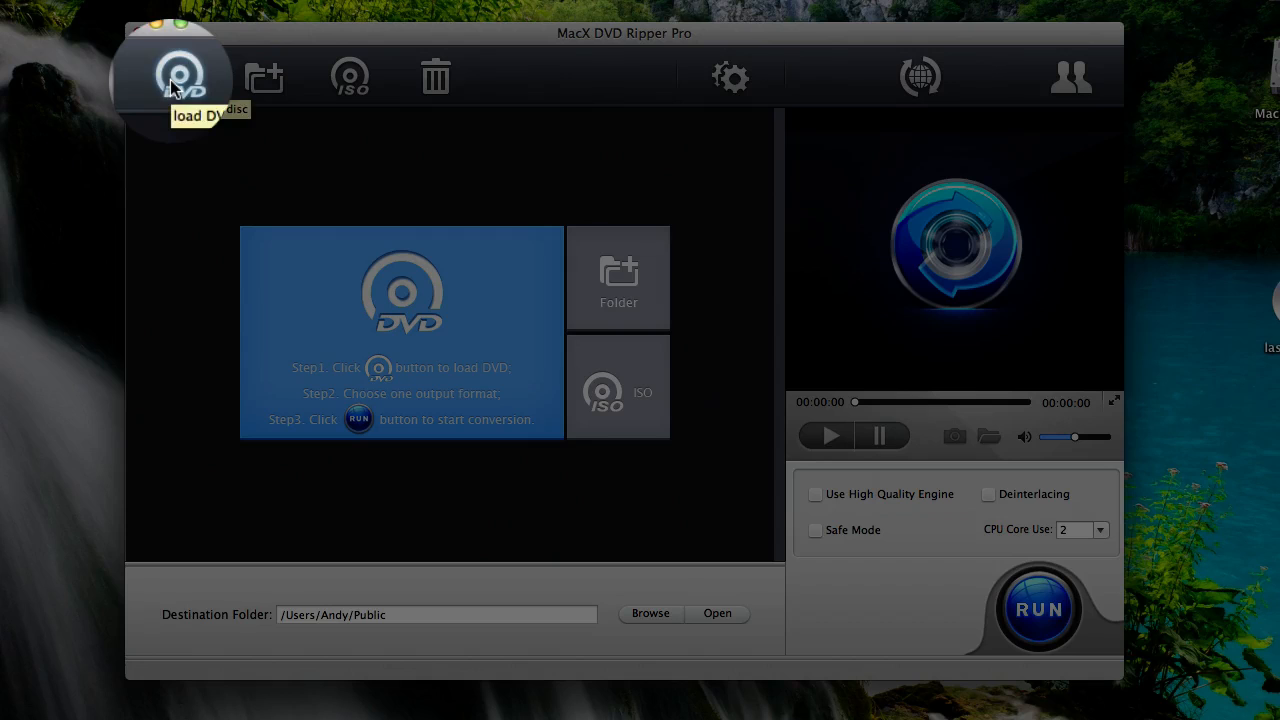
Load the 'lasalle 2006' DVD as the source, listing its titles 1–7
click(172, 76)
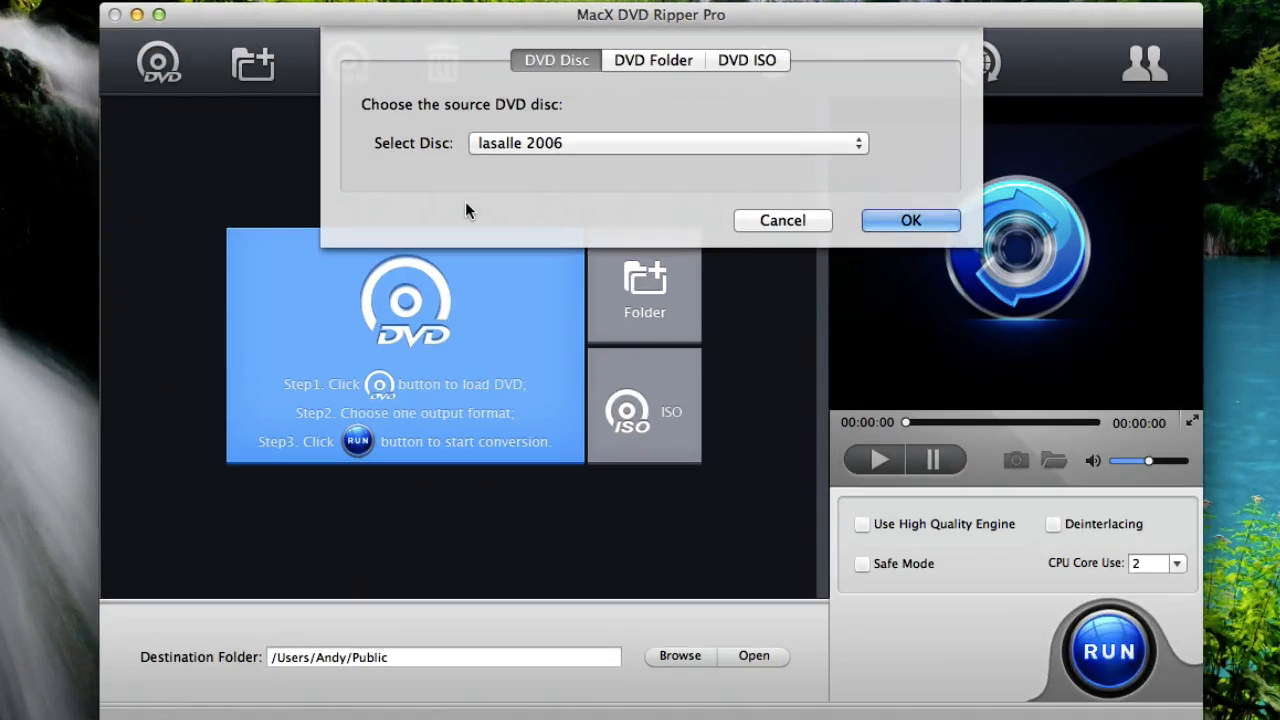
mouse_move(392, 144)
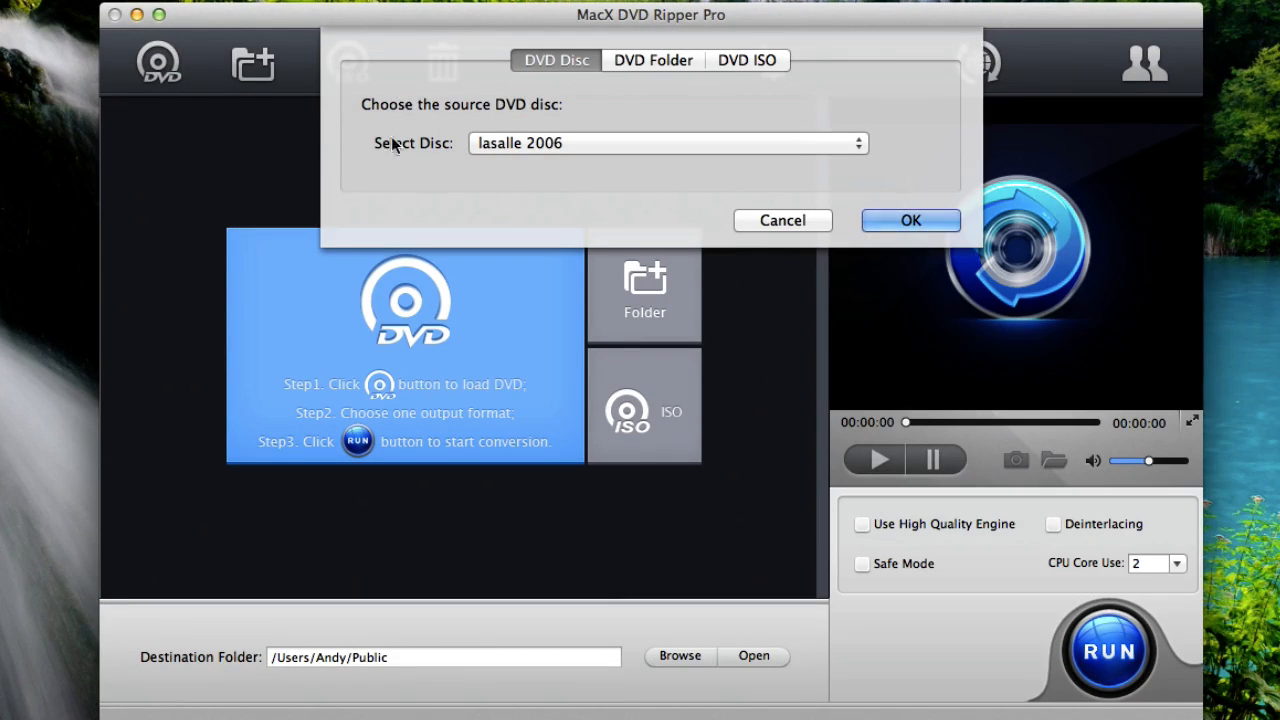
mouse_move(556, 172)
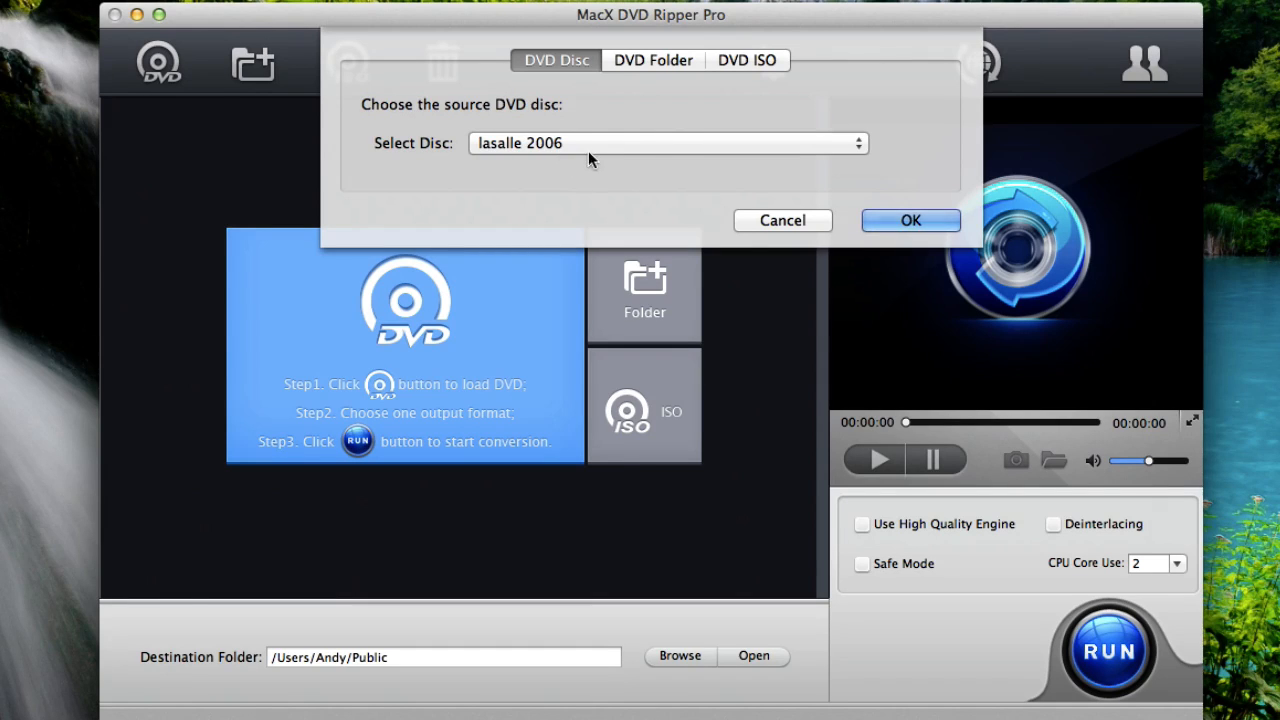
click(908, 220)
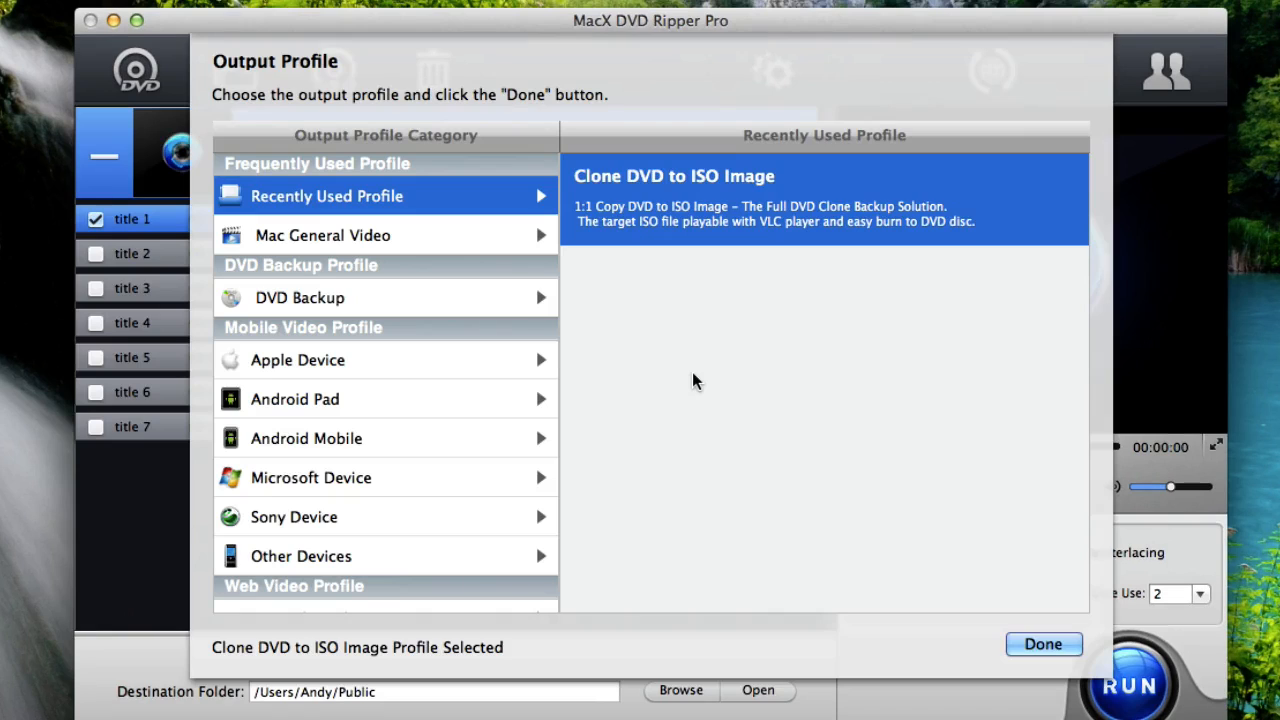
mouse_move(348, 110)
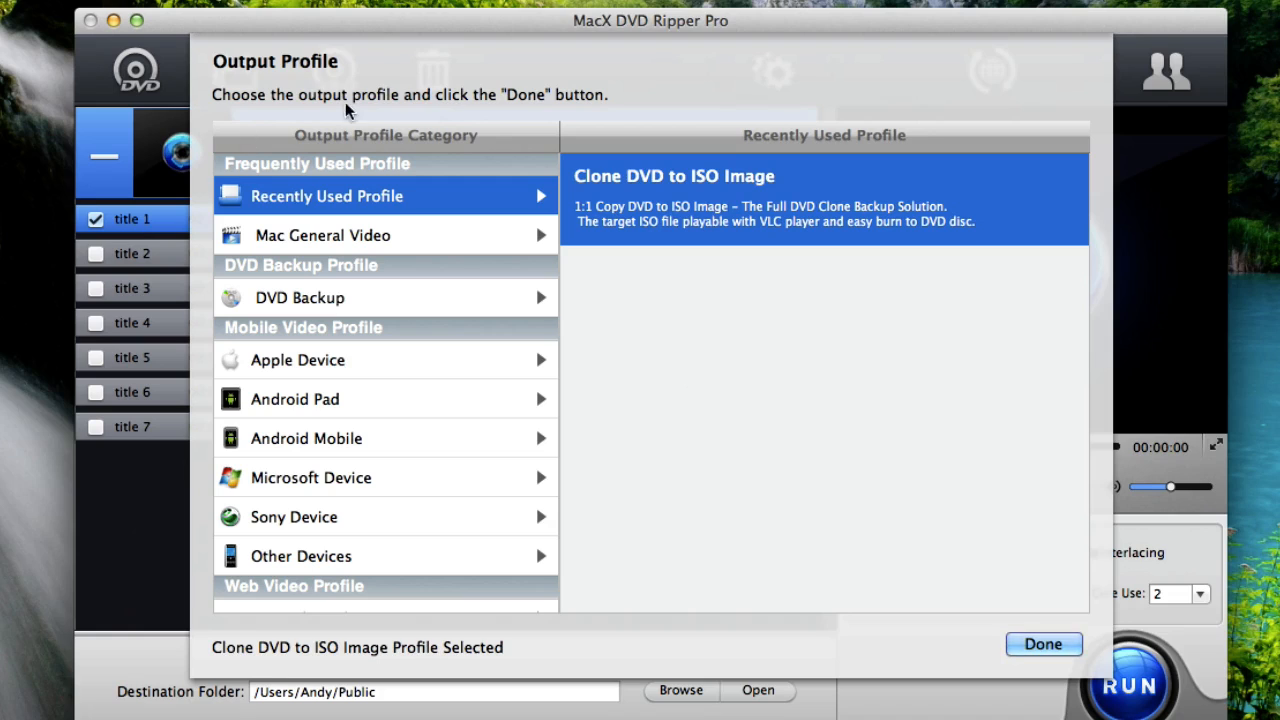
mouse_move(384, 458)
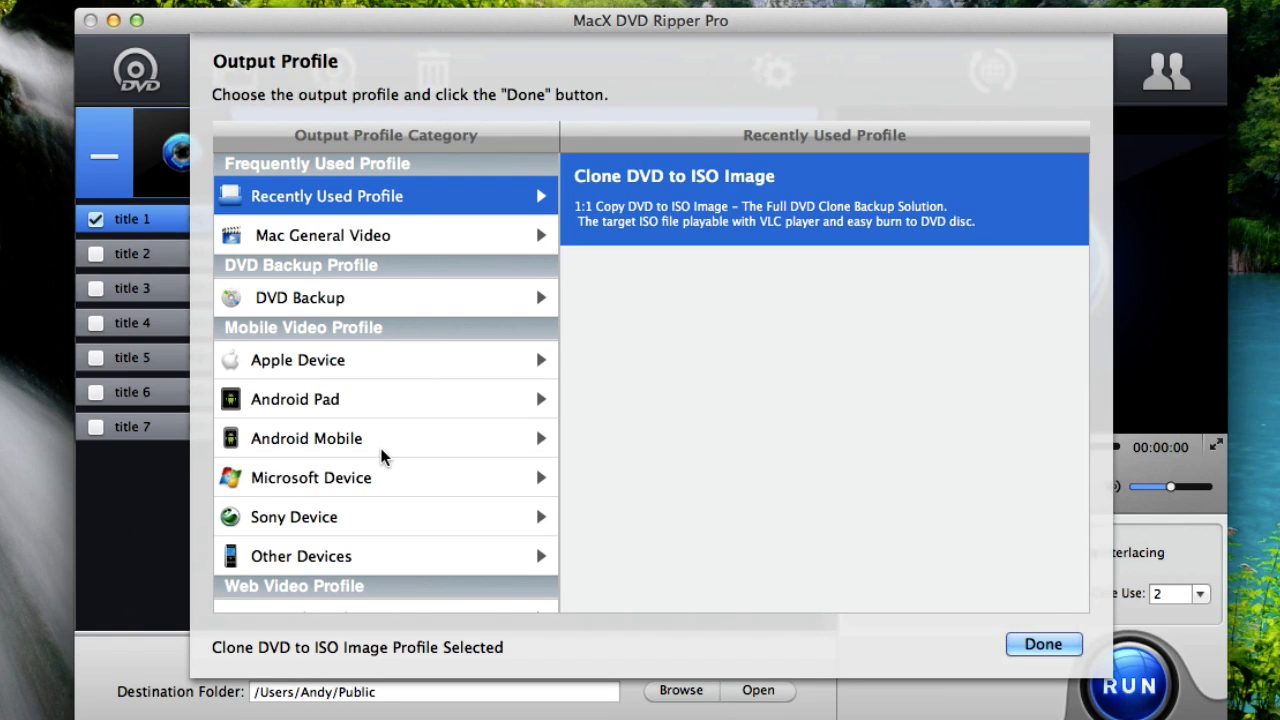
mouse_move(304, 364)
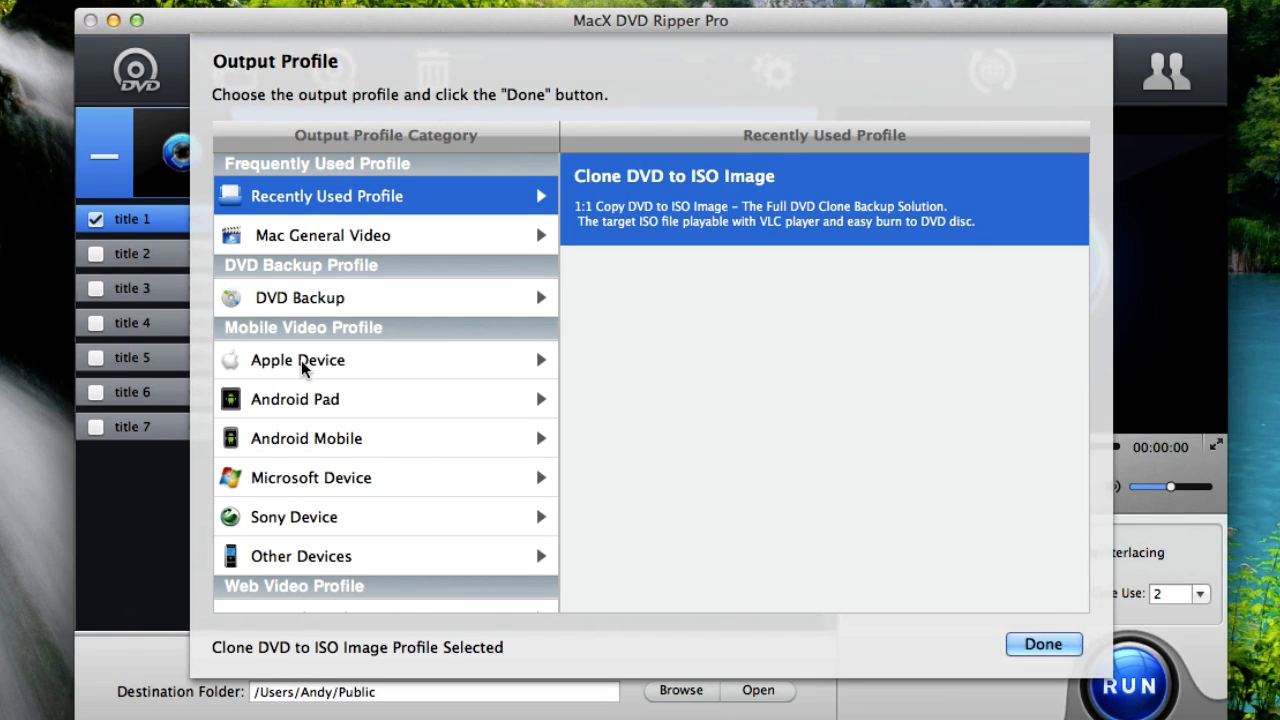
Show the Apple Device profiles under Mobile Video Profile
click(296, 360)
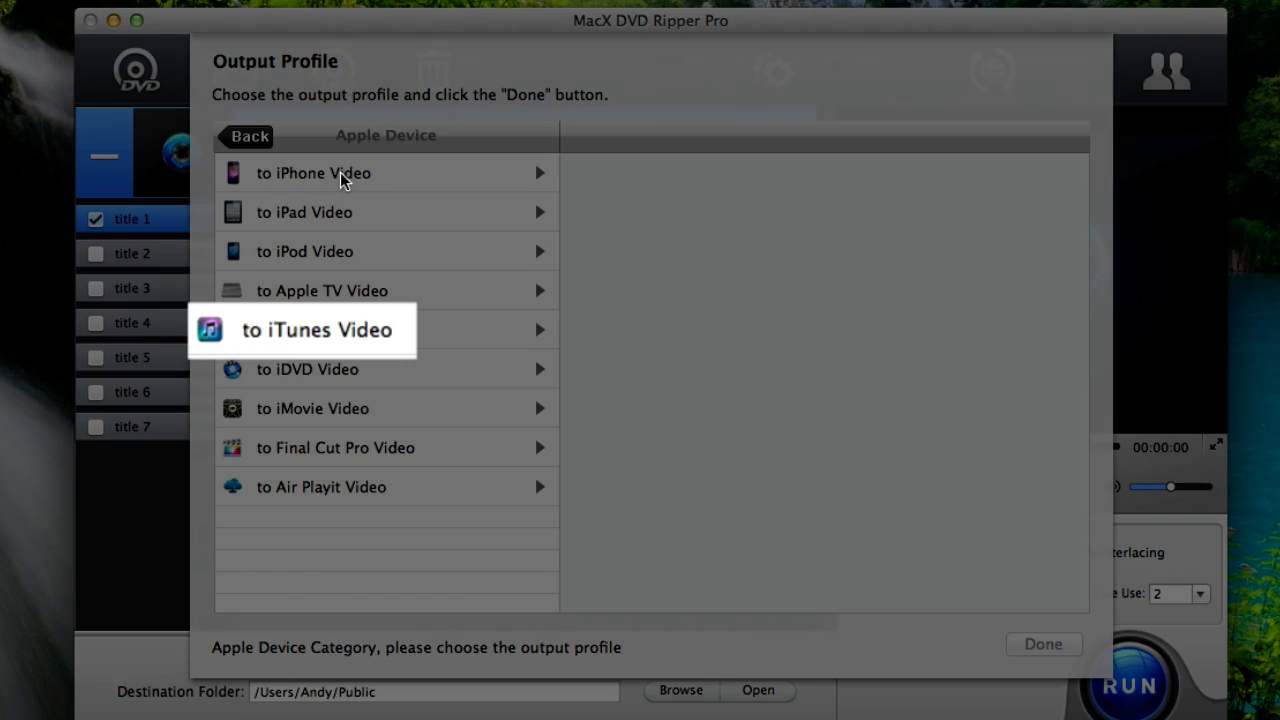
Choose iPhone 4S (MPEG4) from the iPhone Video profiles as the output format
click(312, 172)
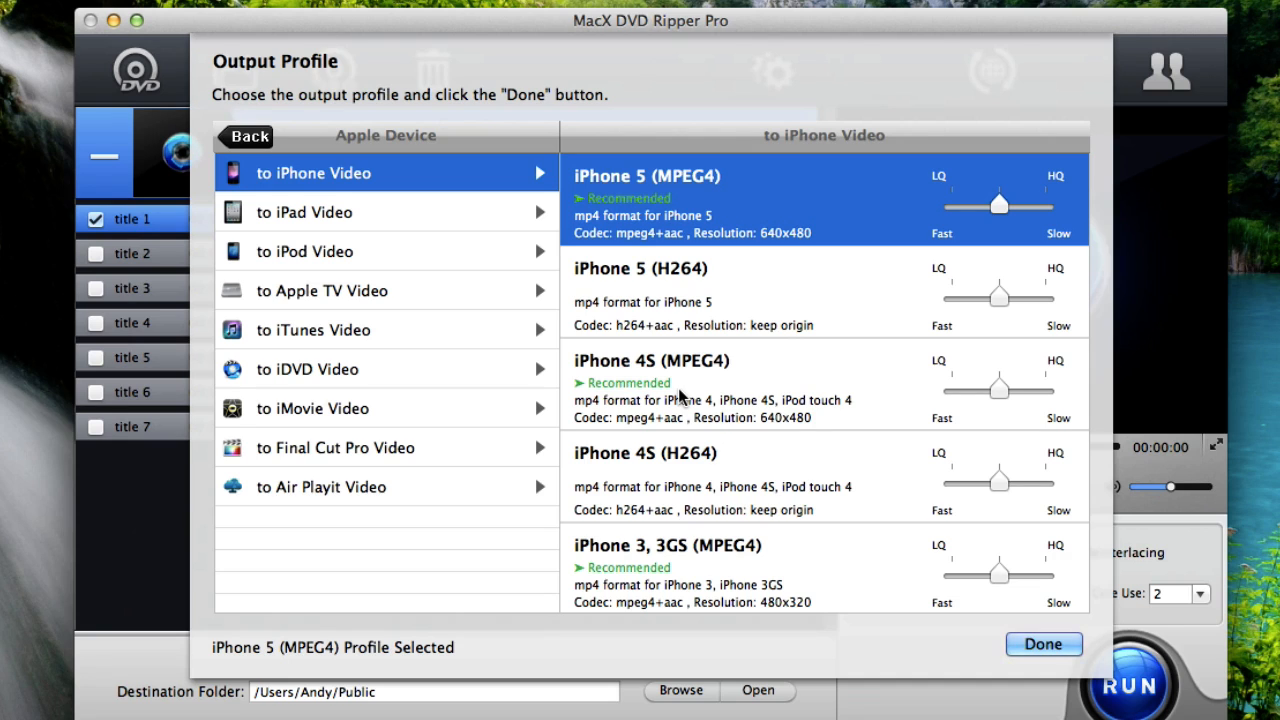
click(700, 384)
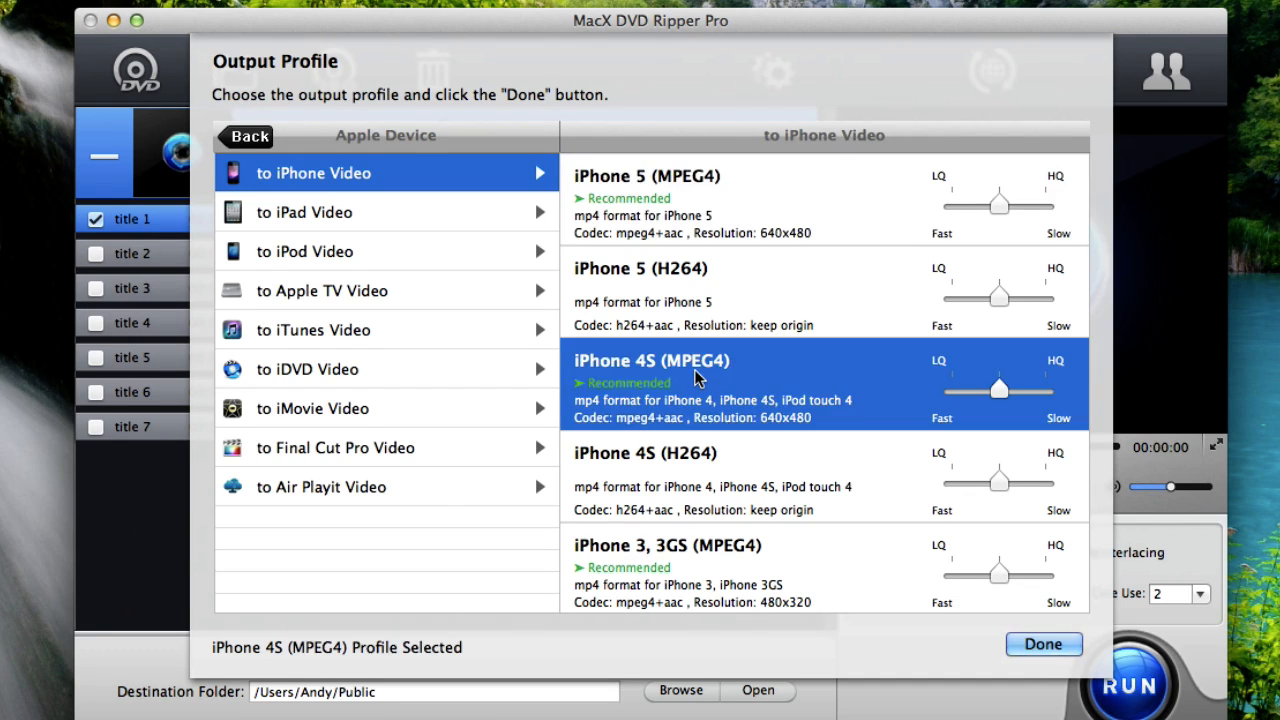
mouse_move(604, 400)
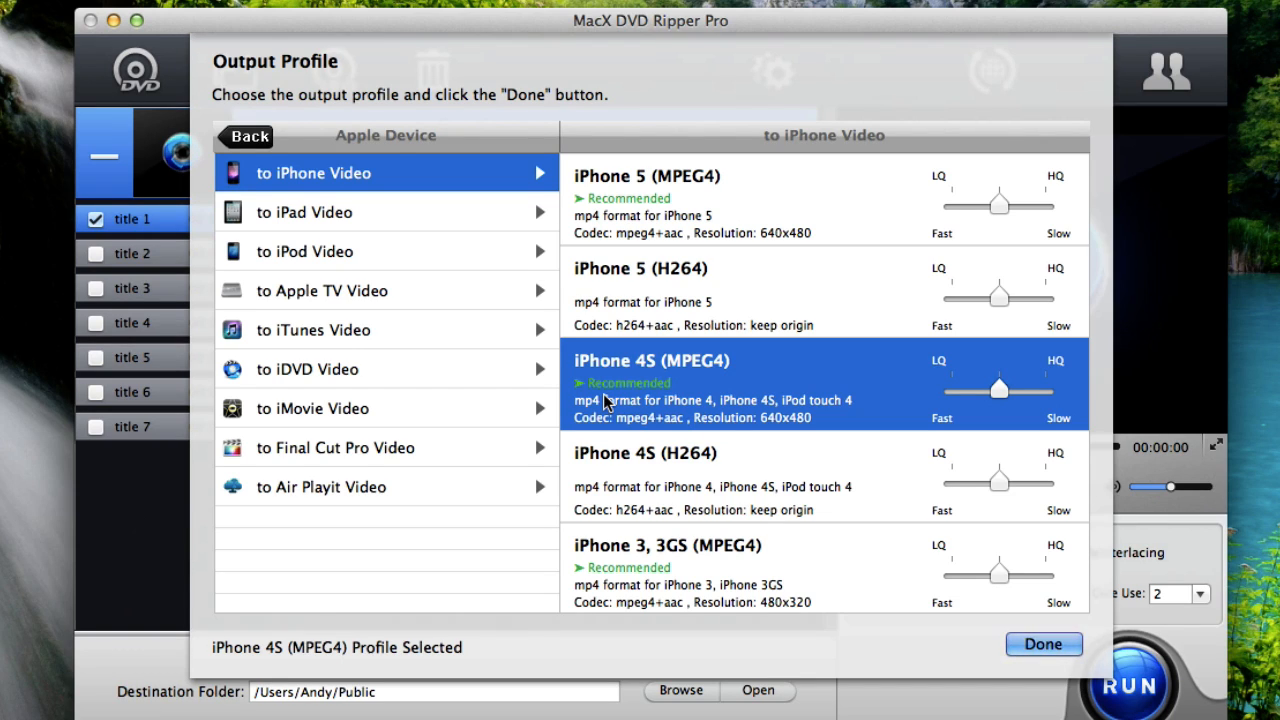
mouse_move(692, 398)
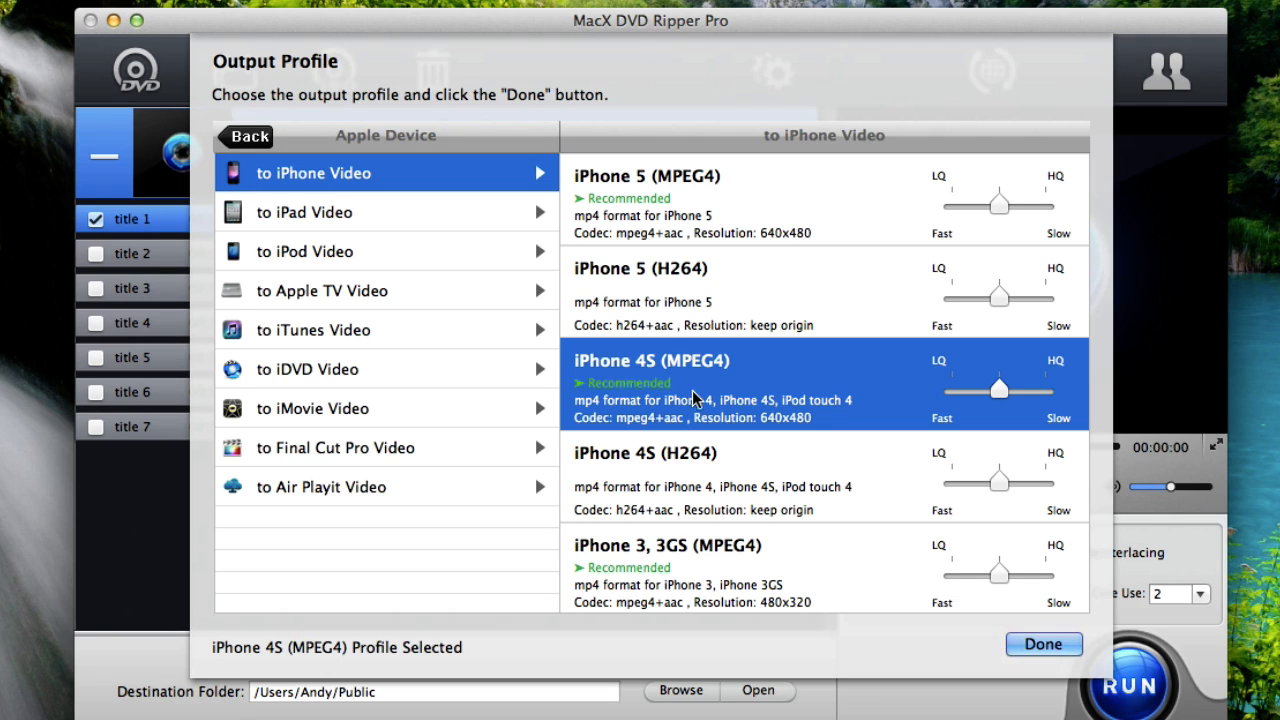
click(1044, 644)
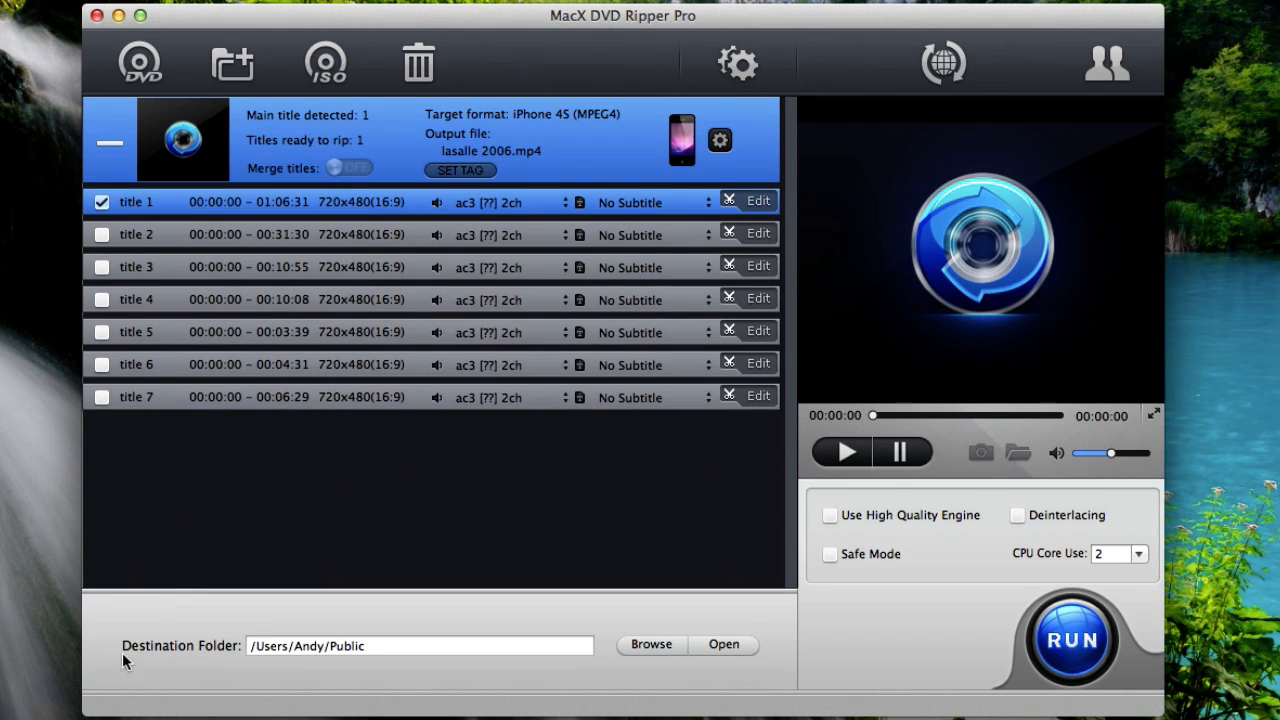
mouse_move(376, 668)
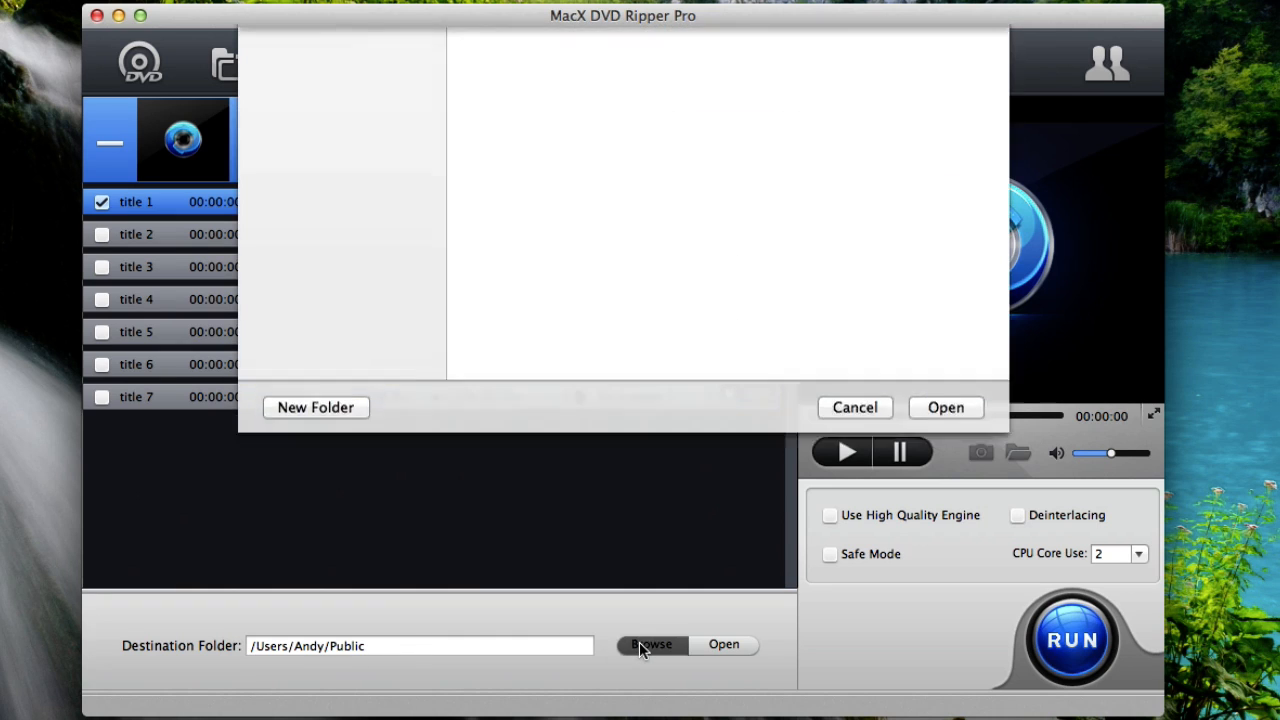
Set the Desktop as destination folder and run the rip, producing lasalle 2006_T1.mp4
click(652, 644)
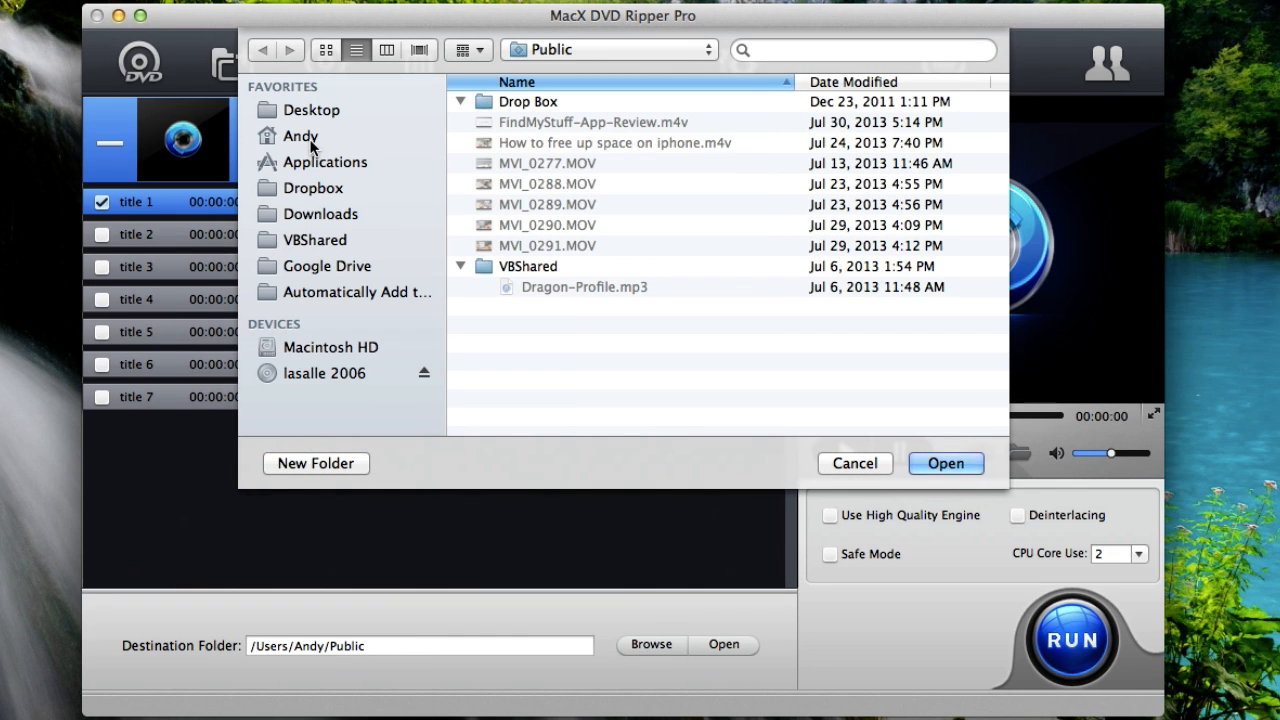
click(312, 110)
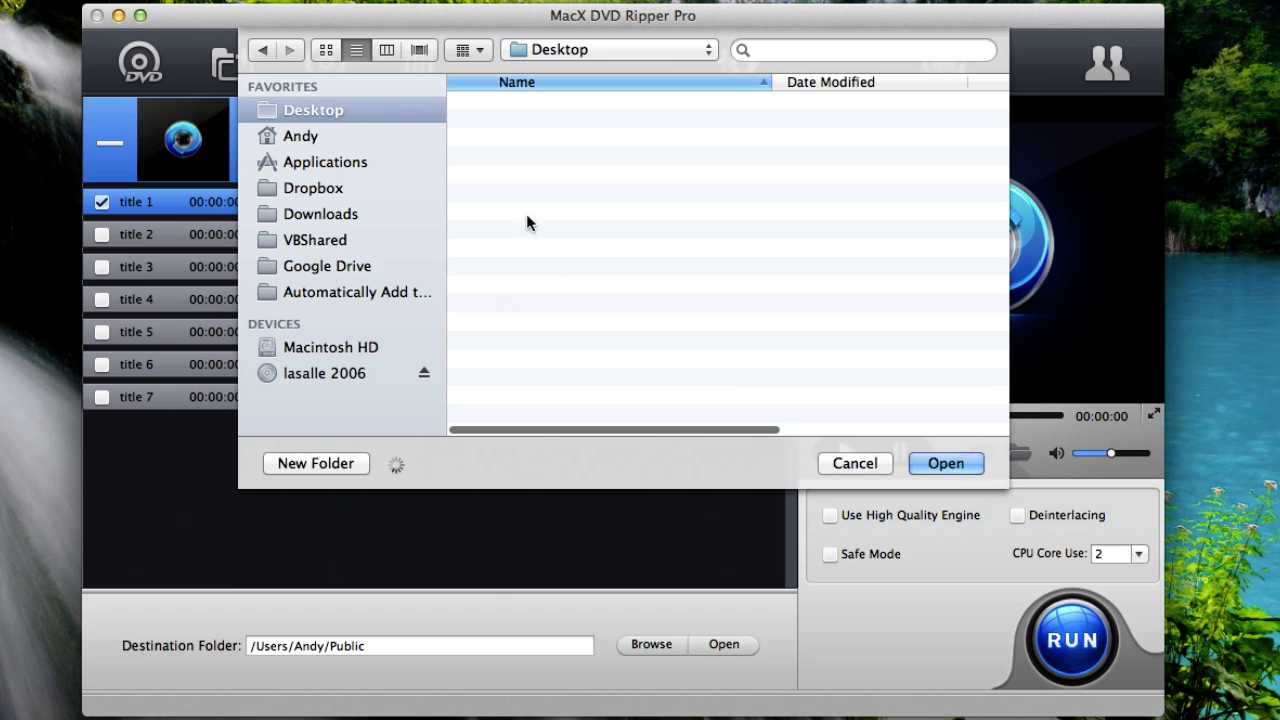
click(944, 464)
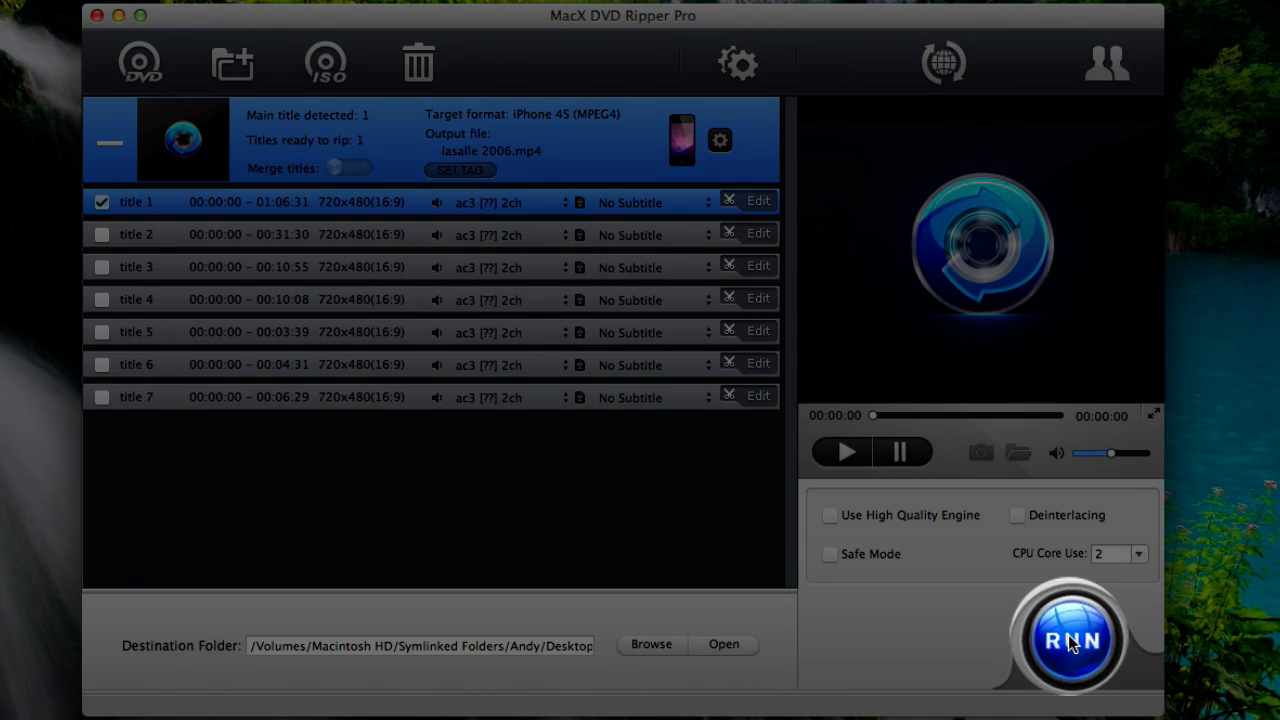
click(1070, 638)
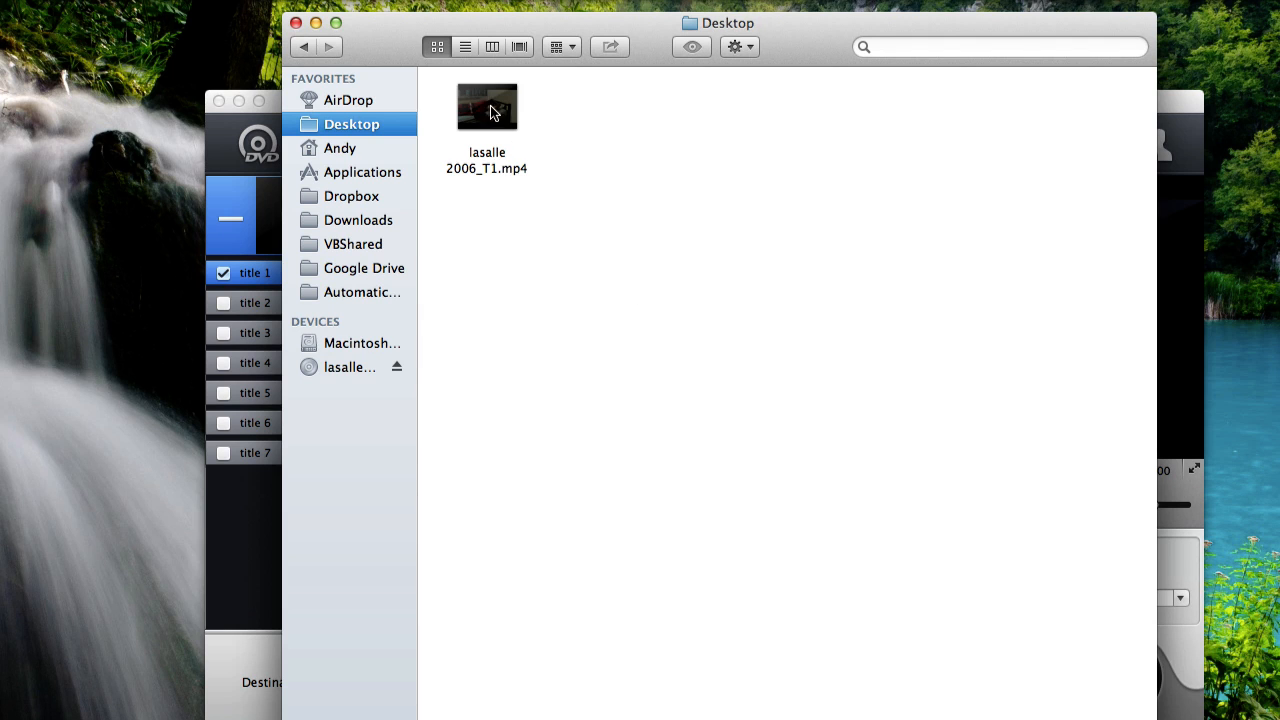
mouse_move(488, 108)
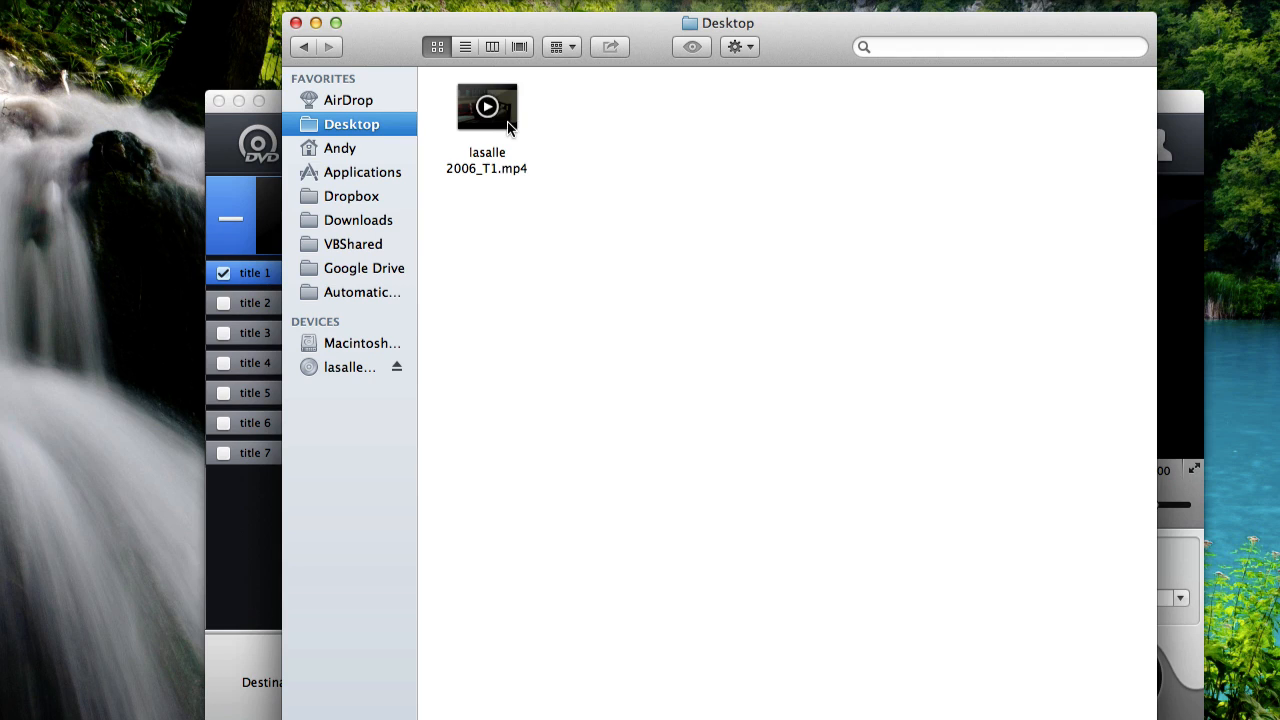
mouse_move(484, 124)
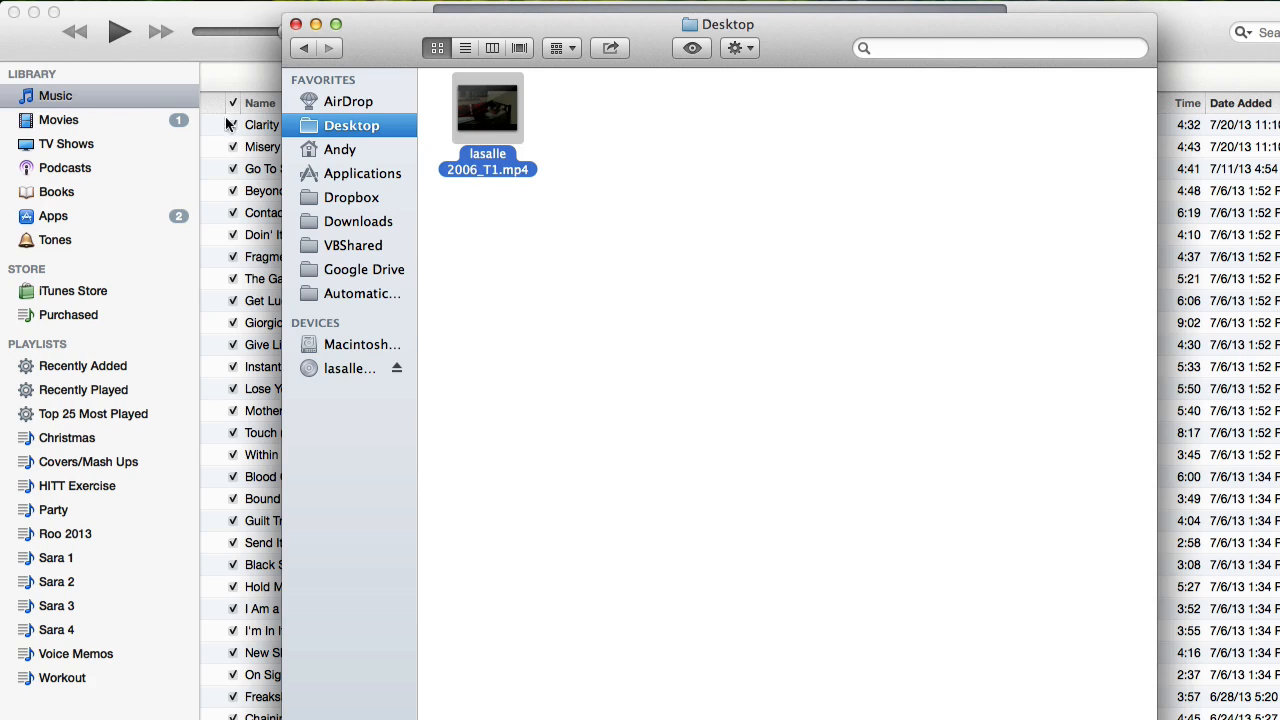
Bring iTunes forward and show 'lasalle 2006' in the Movies library
click(296, 24)
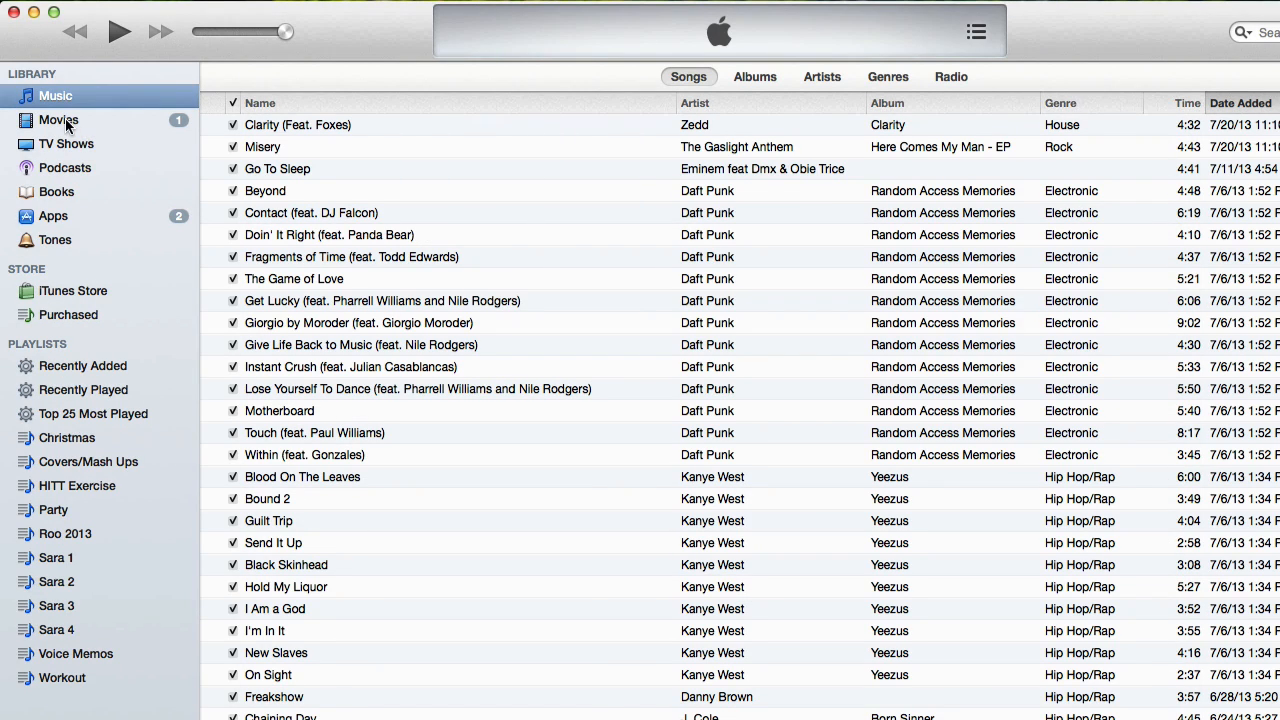
click(58, 120)
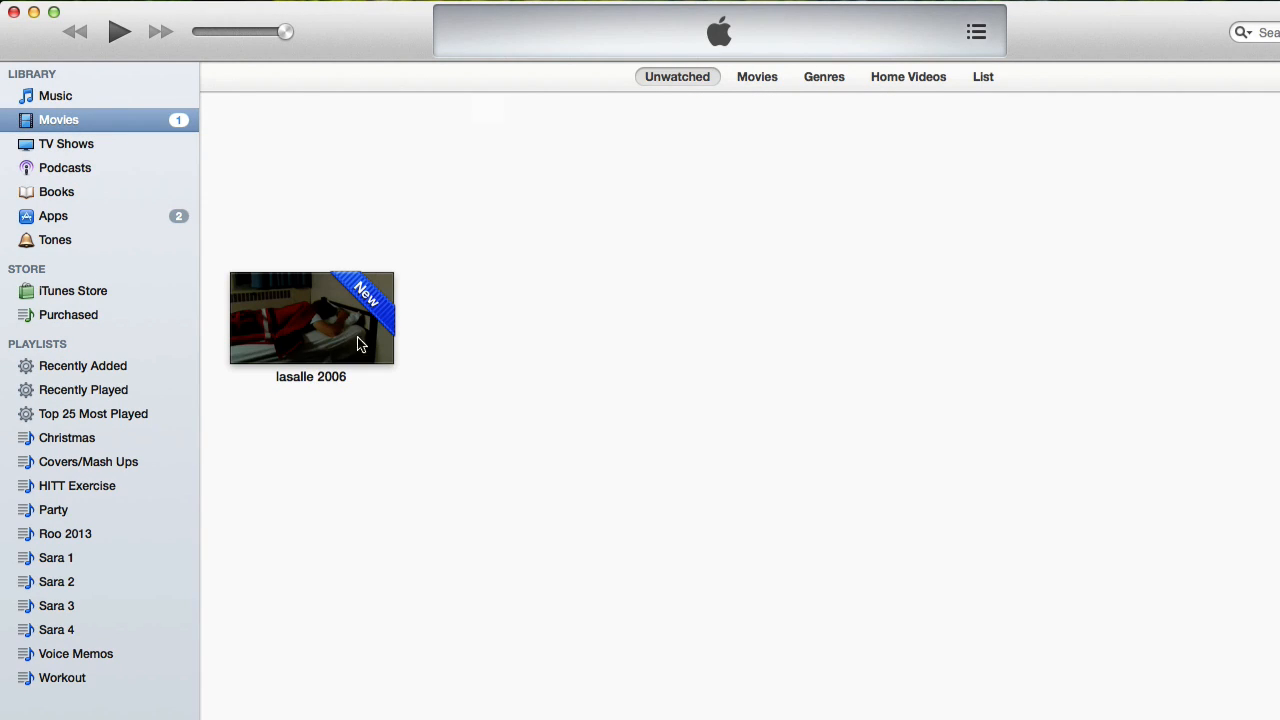